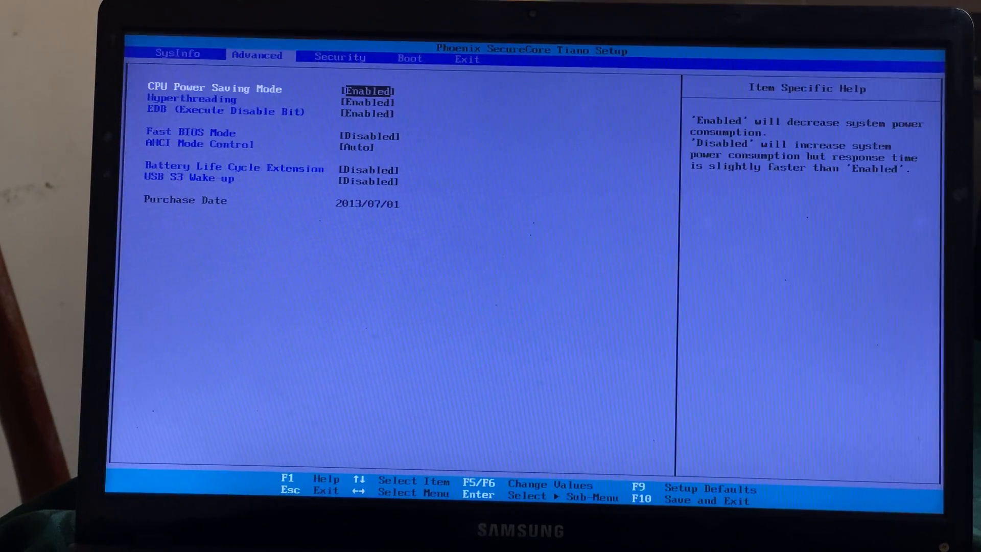
On the Boot tab, set Secure Boot to Disabled
key("Down")
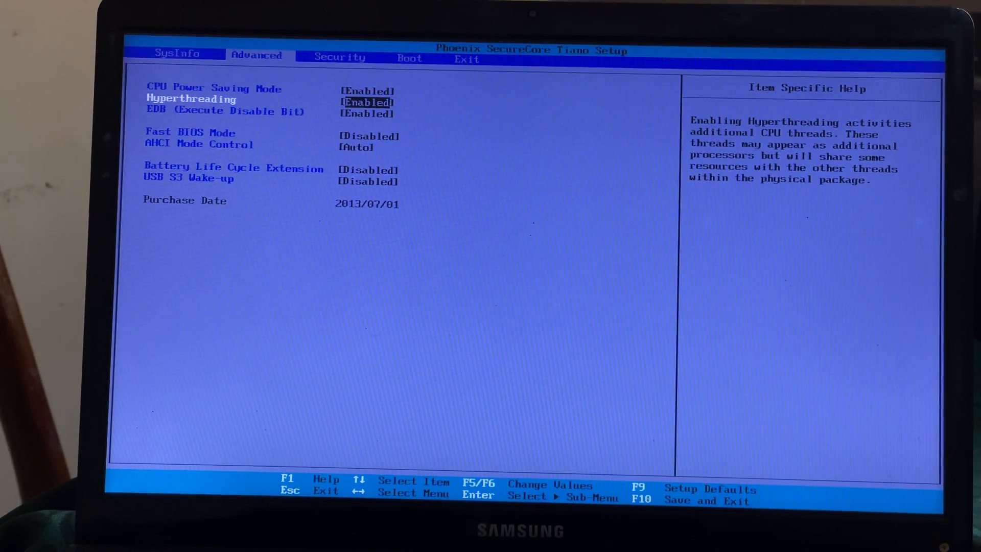
key("Down")
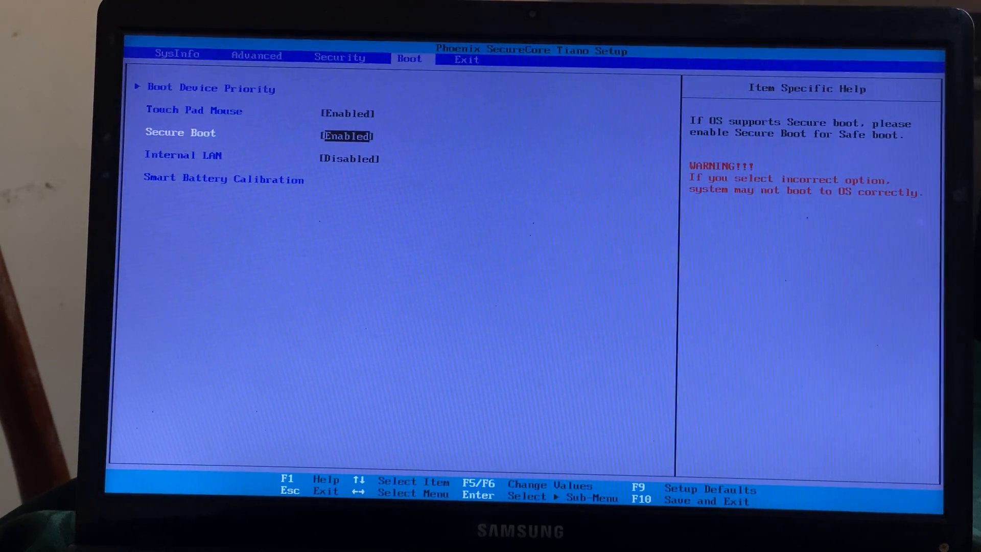
key("F5")
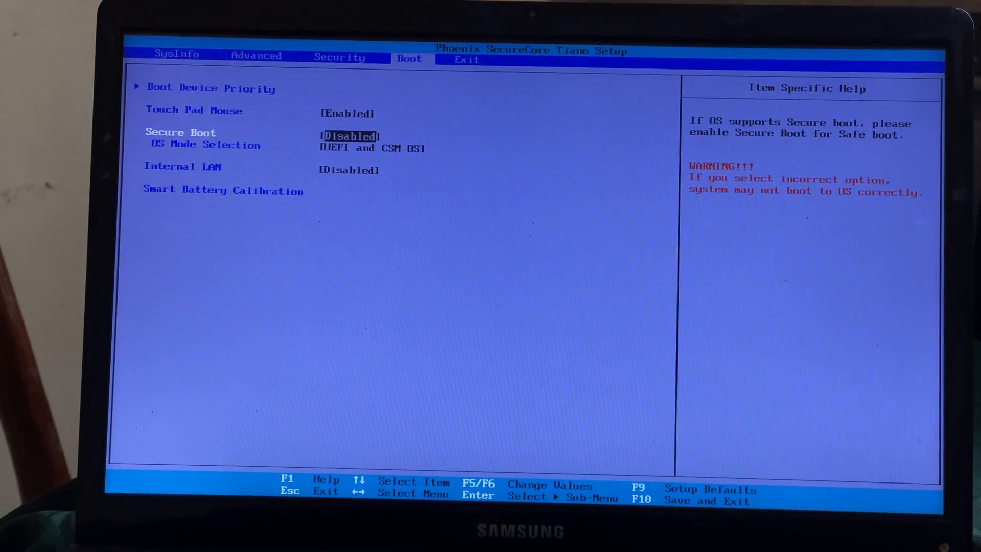
Set OS Mode Selection to UEFI and CSM OS and request save and exit
key("Down")
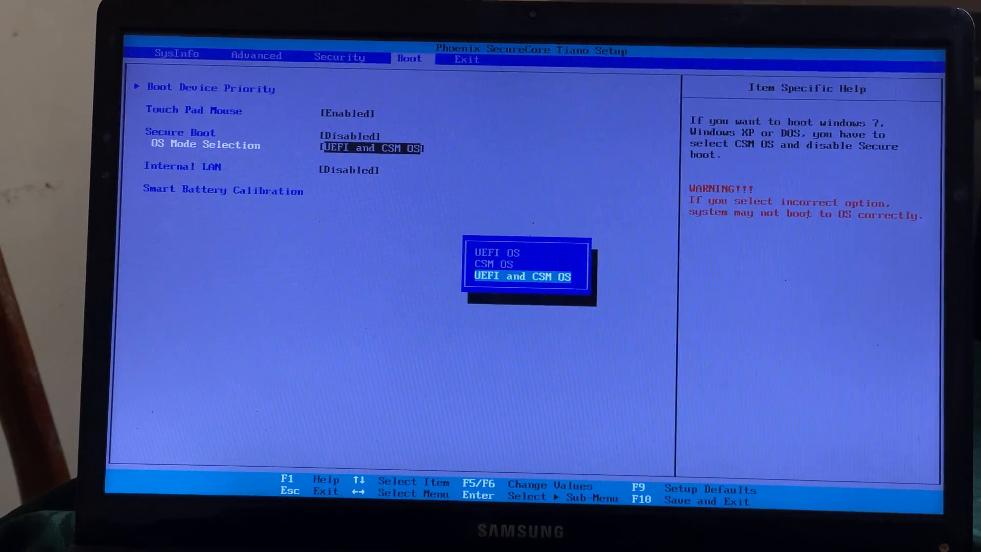
key("Enter")
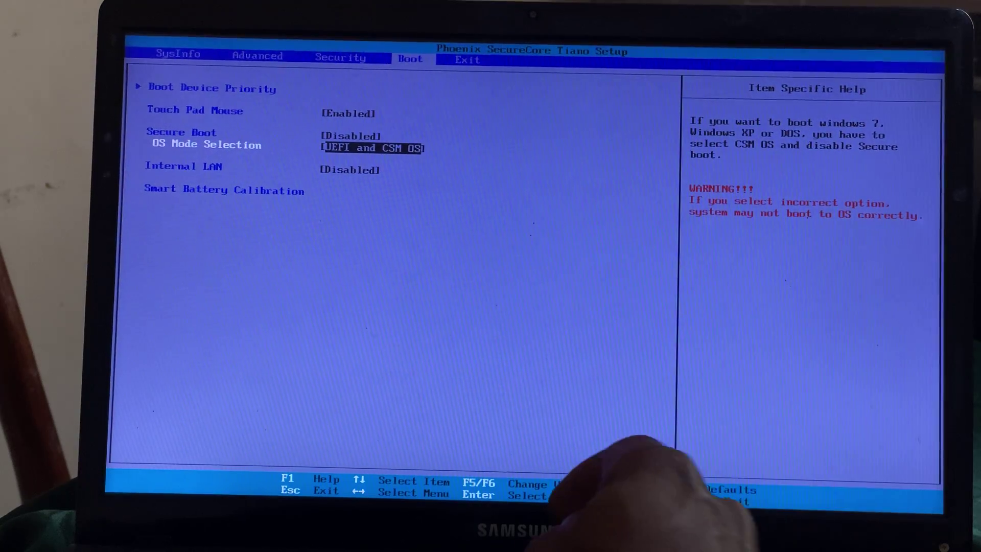
key("F10")
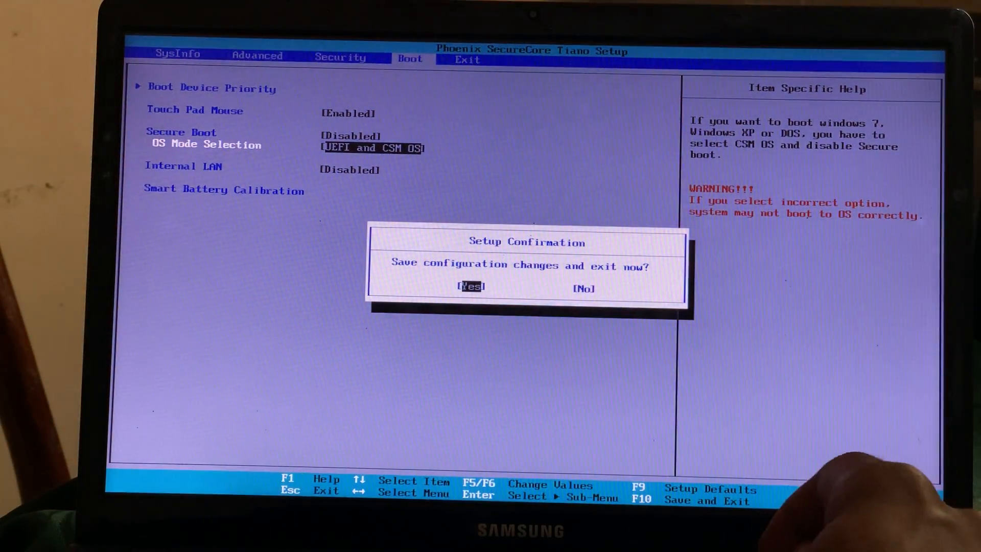